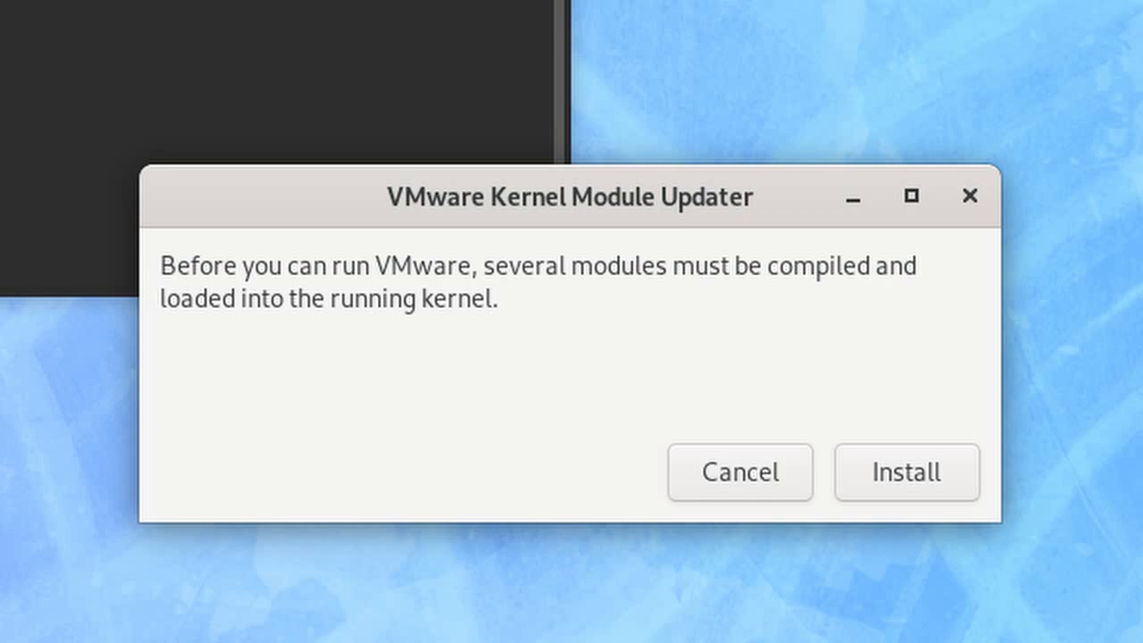
Install the VMware kernel modules, authorizing the install with the super user password
{"action": "left_click", "coordinate": [906, 473]}
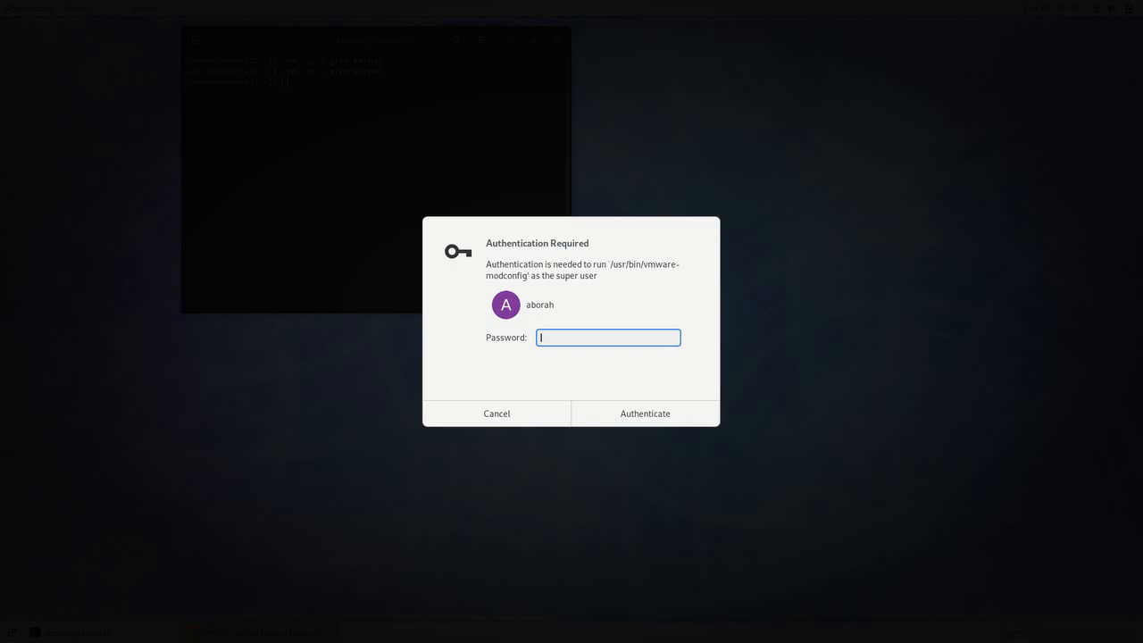
{"action": "left_click", "coordinate": [644, 414]}
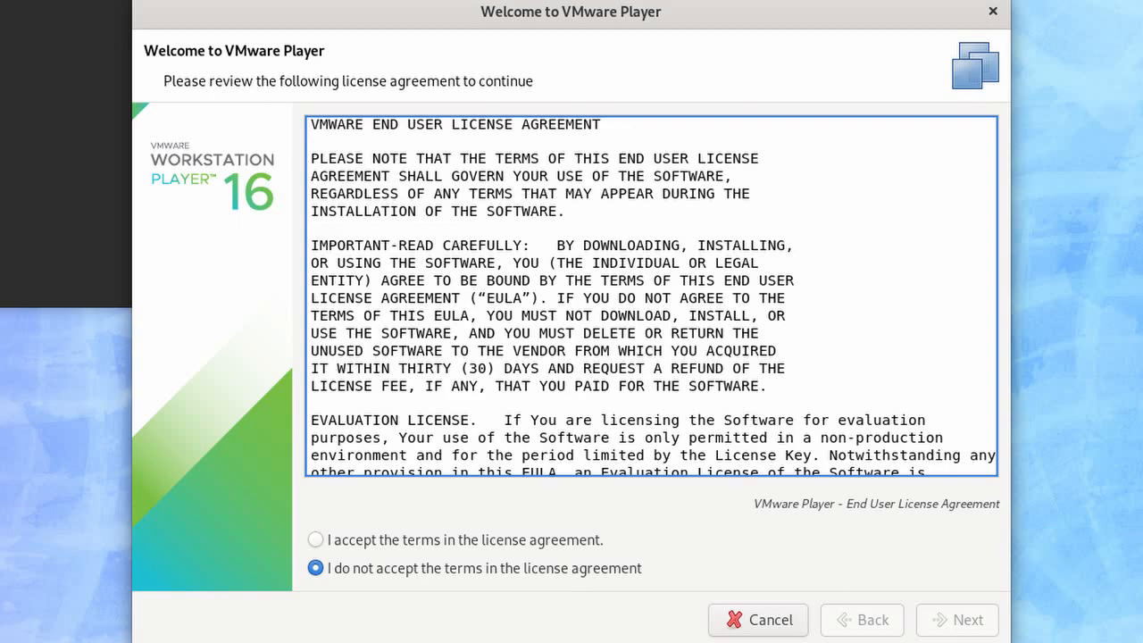
Accept the VMware Player and OVF Tool license agreements in the welcome wizard
{"action": "left_click", "coordinate": [315, 540]}
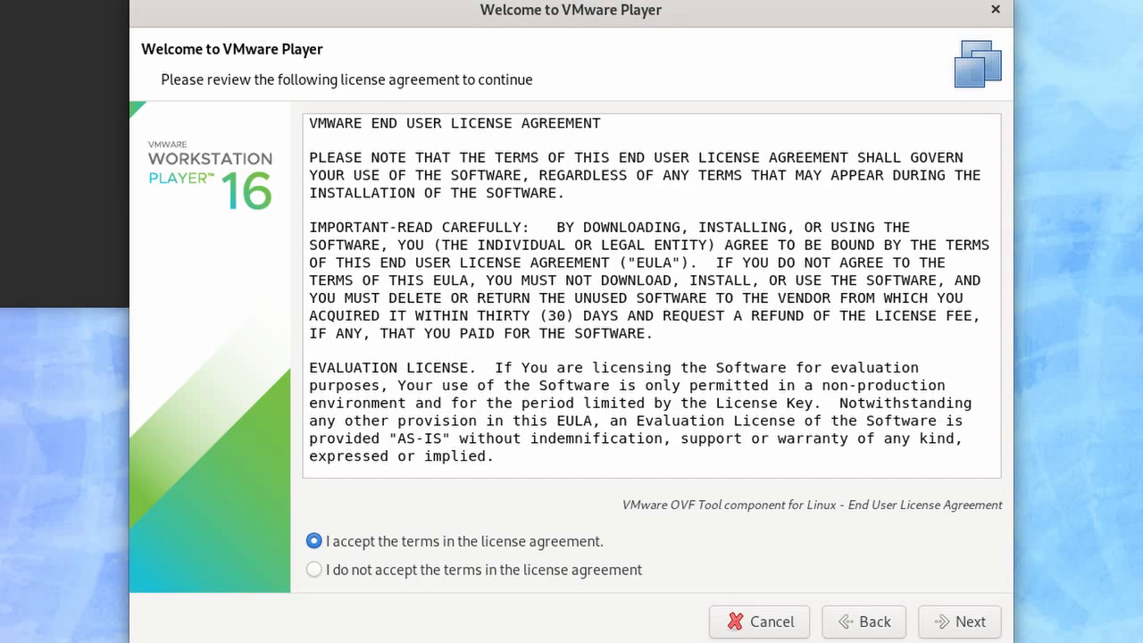
{"action": "left_click", "coordinate": [971, 621]}
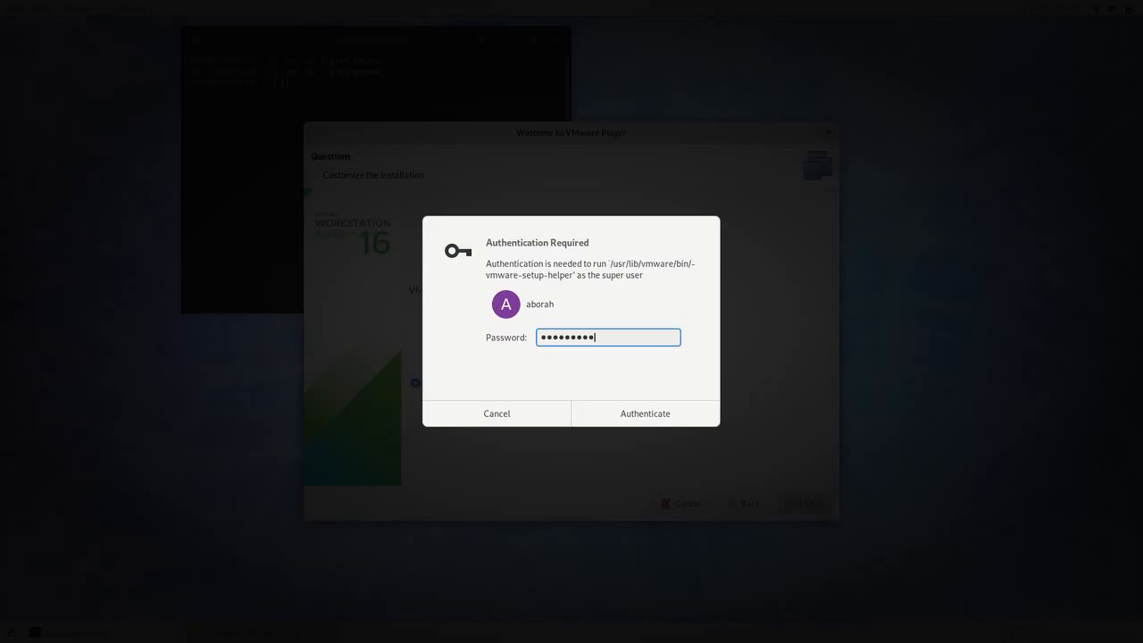
Authenticate as super user so the wizard finishes and the Player home screen opens
{"action": "left_click", "coordinate": [645, 413]}
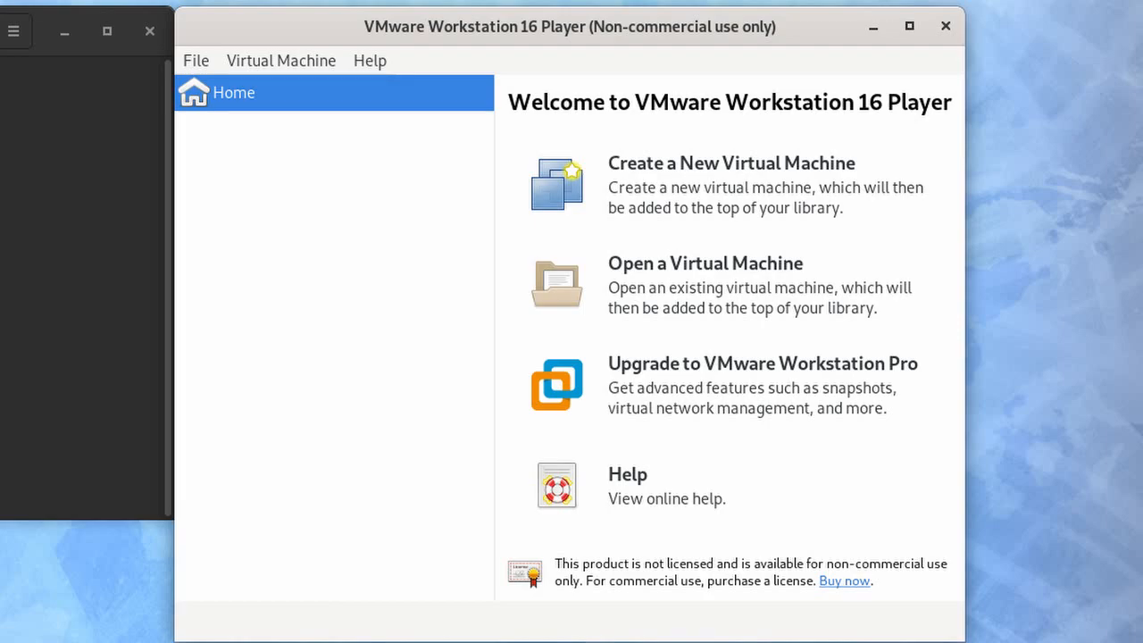